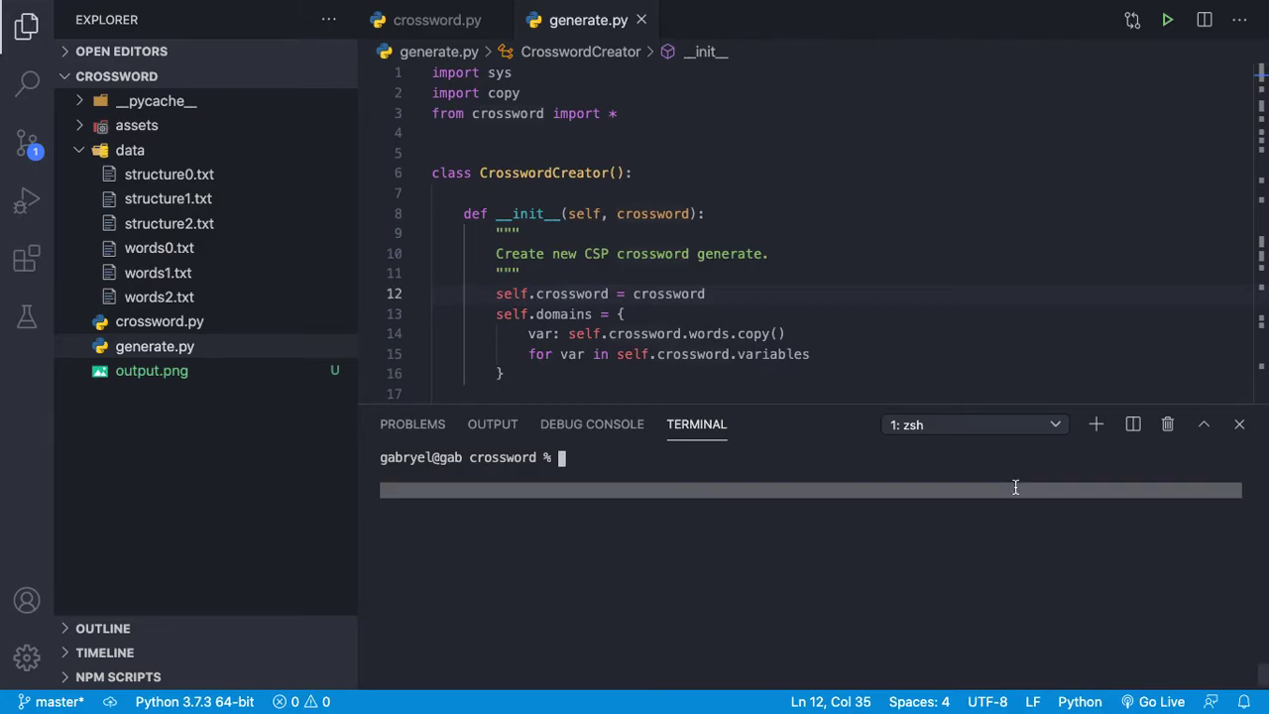
# - Run 'python3 generate.py data/structure0.txt data/words0.txt output.png' in the terminal
pyautogui.write('python3 generate.py data/structure0.txt data/words0.txt output.png')
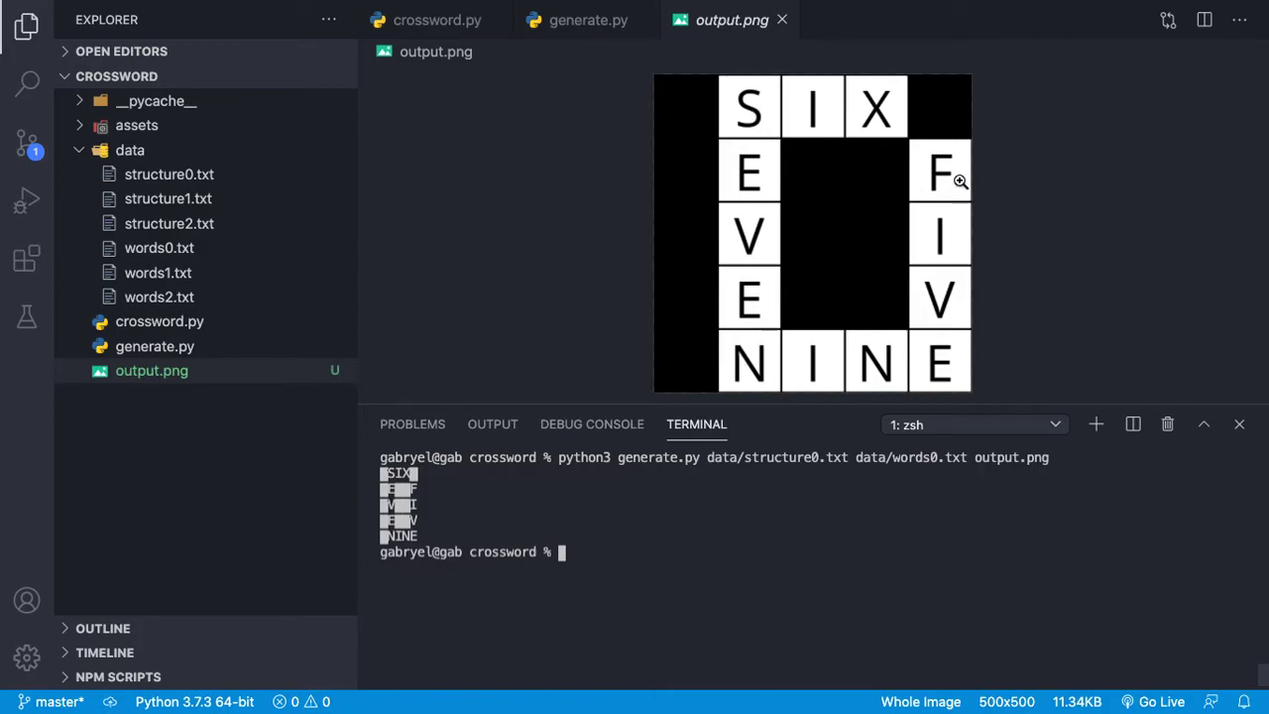
pyautogui.moveTo(764, 114)
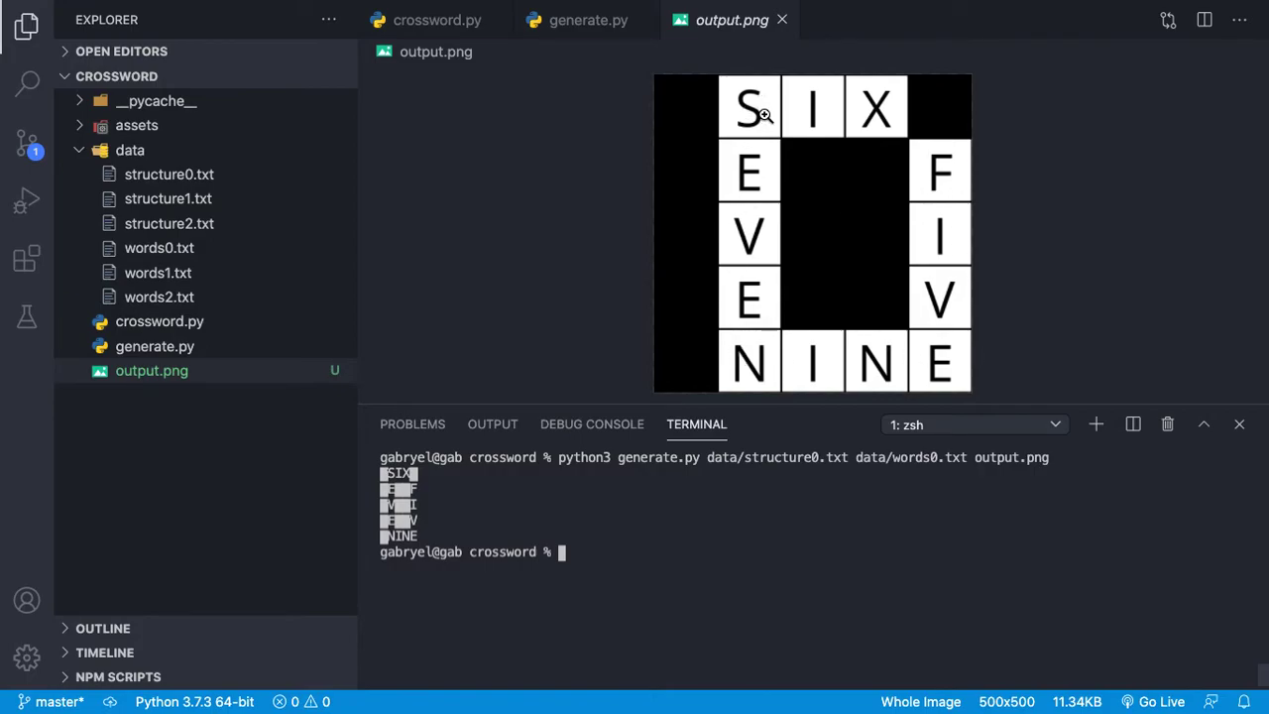
pyautogui.moveTo(755, 146)
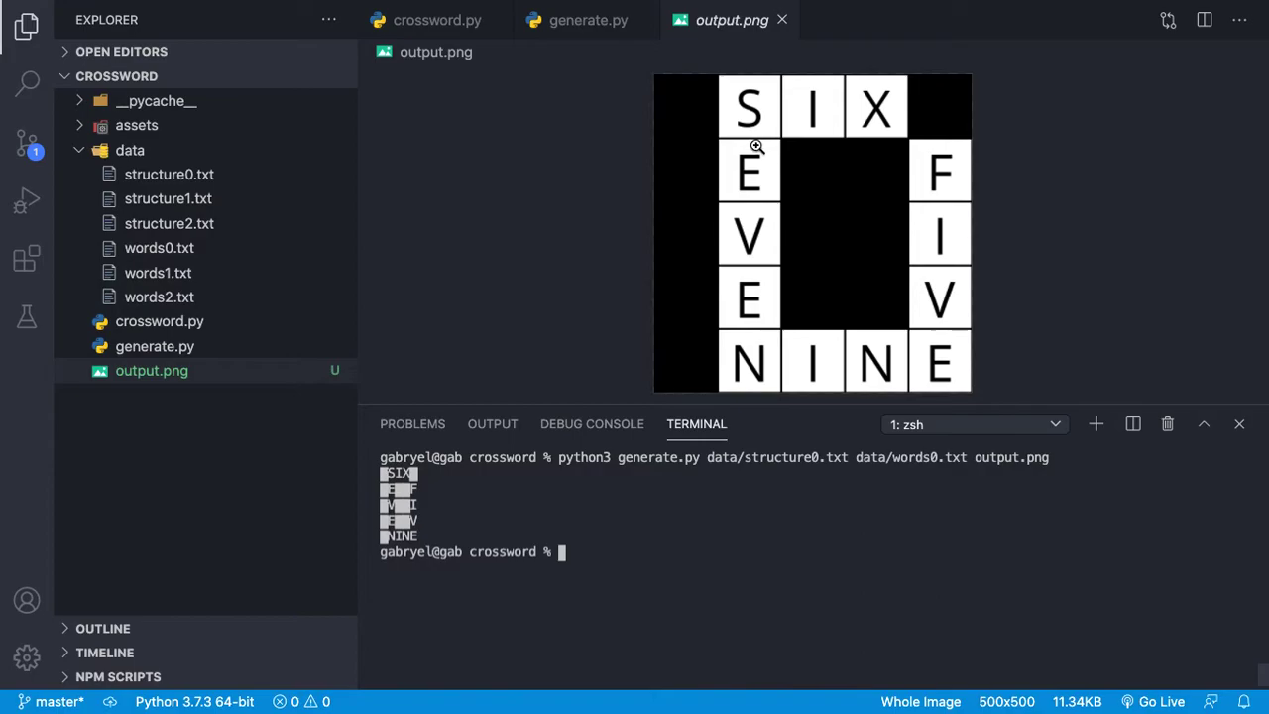
pyautogui.moveTo(923, 161)
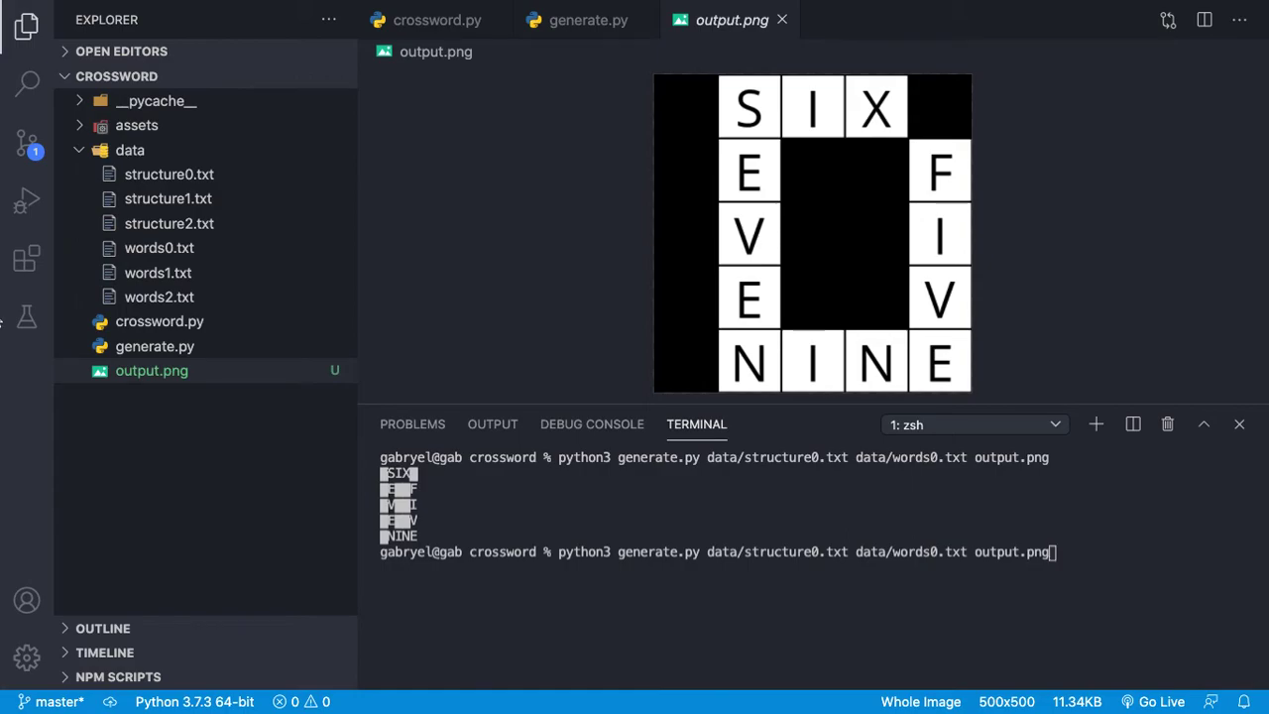
pyautogui.moveTo(911, 553)
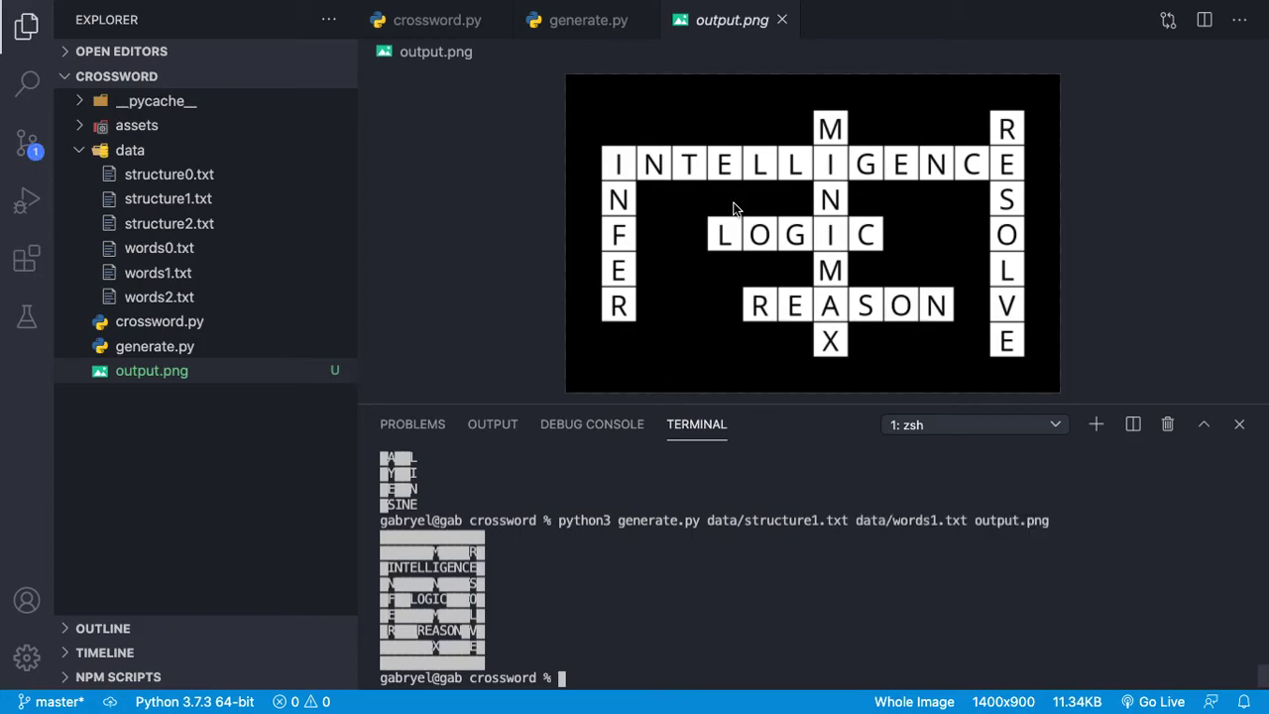
pyautogui.moveTo(841, 236)
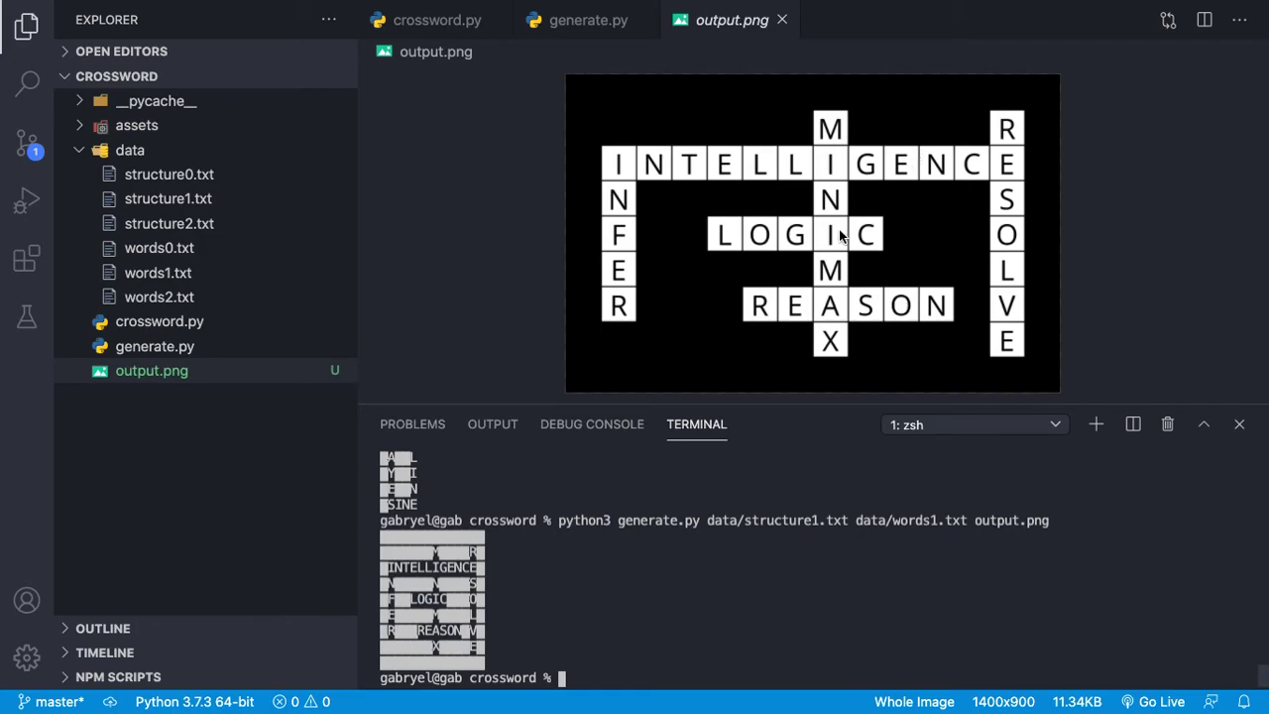
pyautogui.moveTo(981, 155)
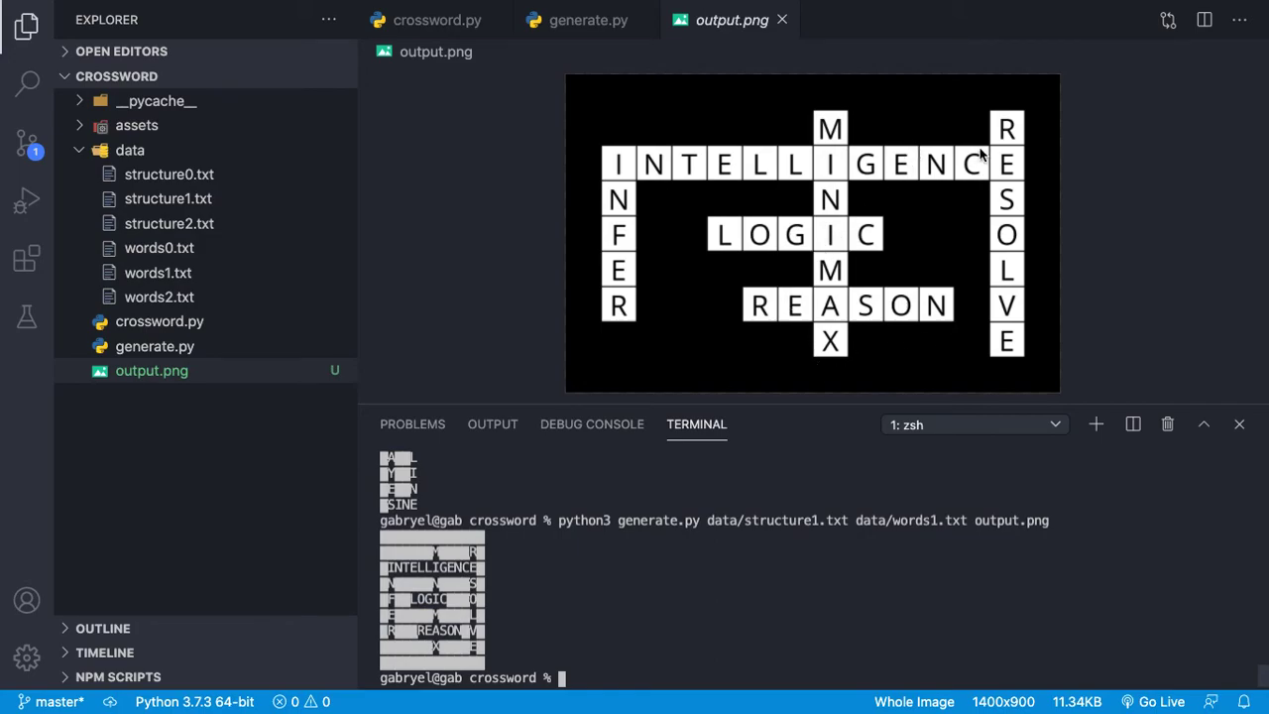
pyautogui.moveTo(814, 622)
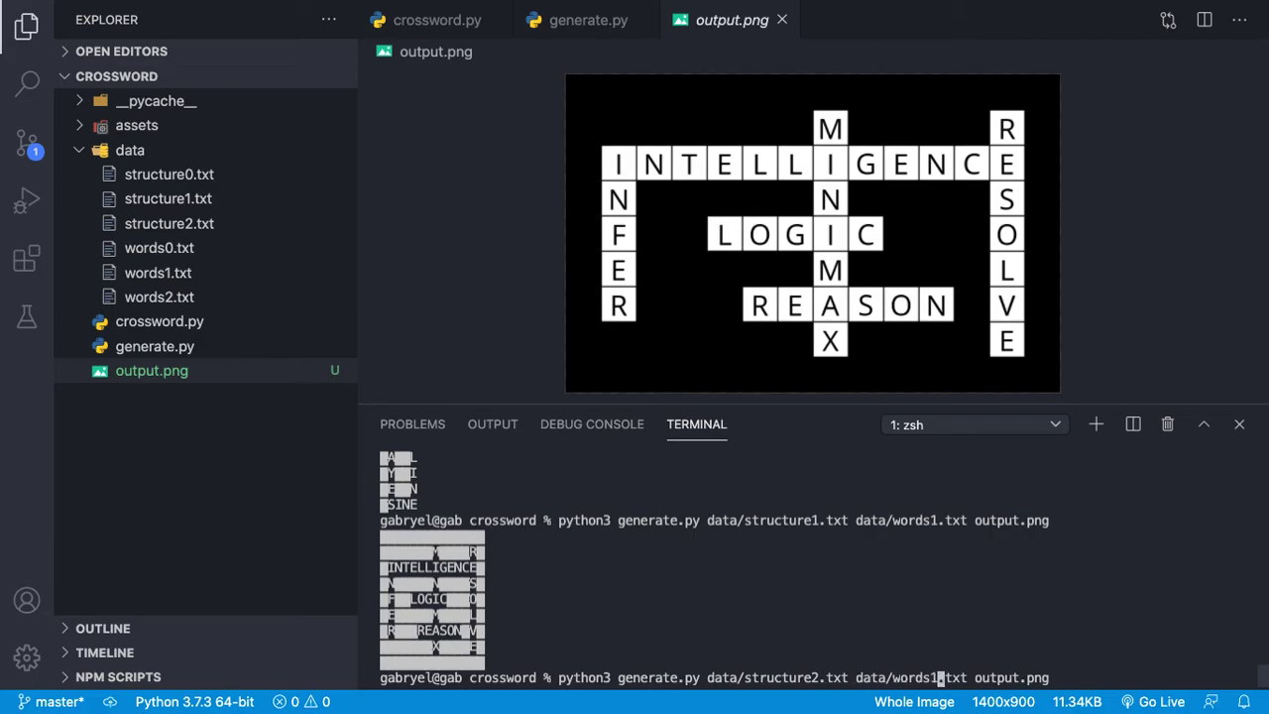
# - Run the generator on structure2.txt and words2.txt, filling the grid with ARAB, BIG, EASE, CREDIT, ALLY, BEING
pyautogui.write('2')
pyautogui.press('Enter')
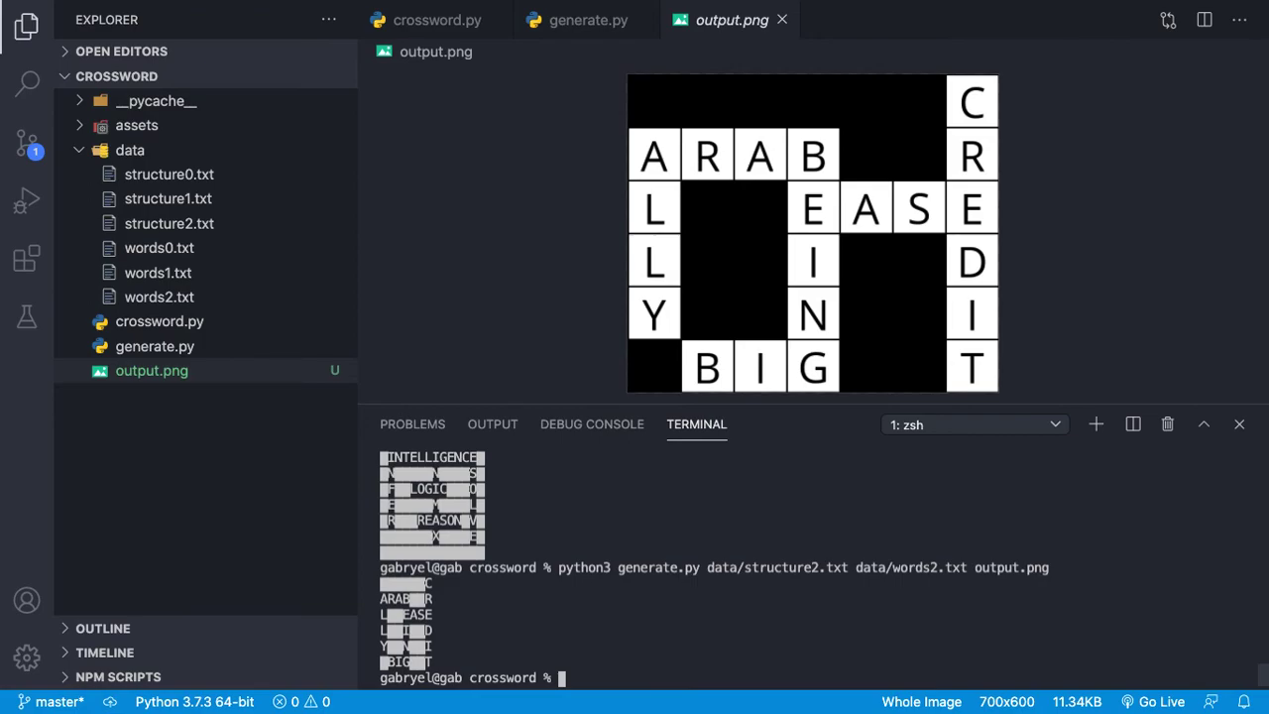